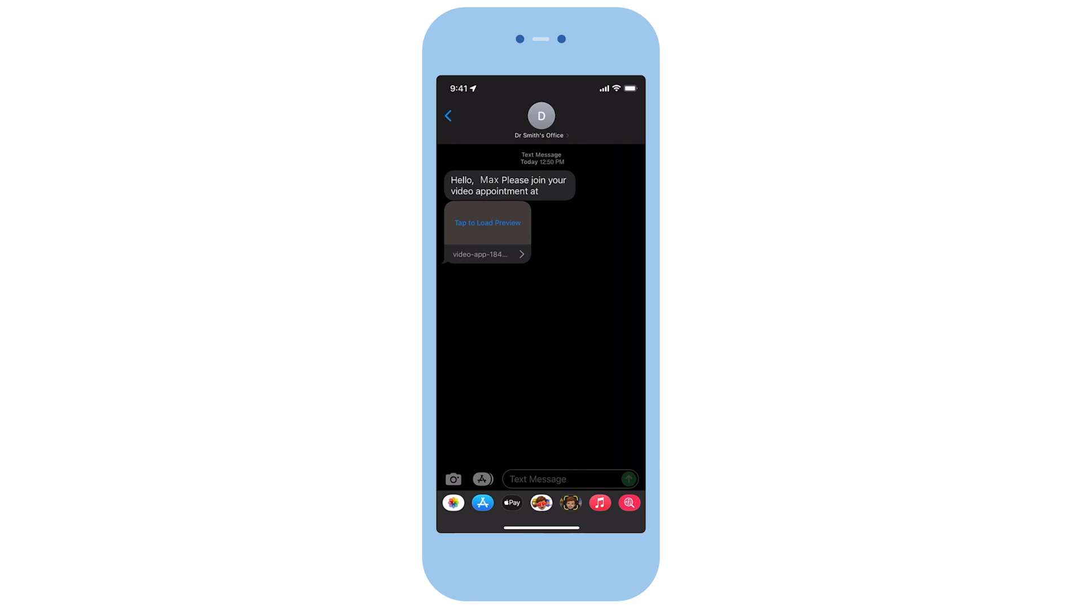
Load the preview of the doctor's appointment link in Messages and open it in Safari.
left_click(487, 223)
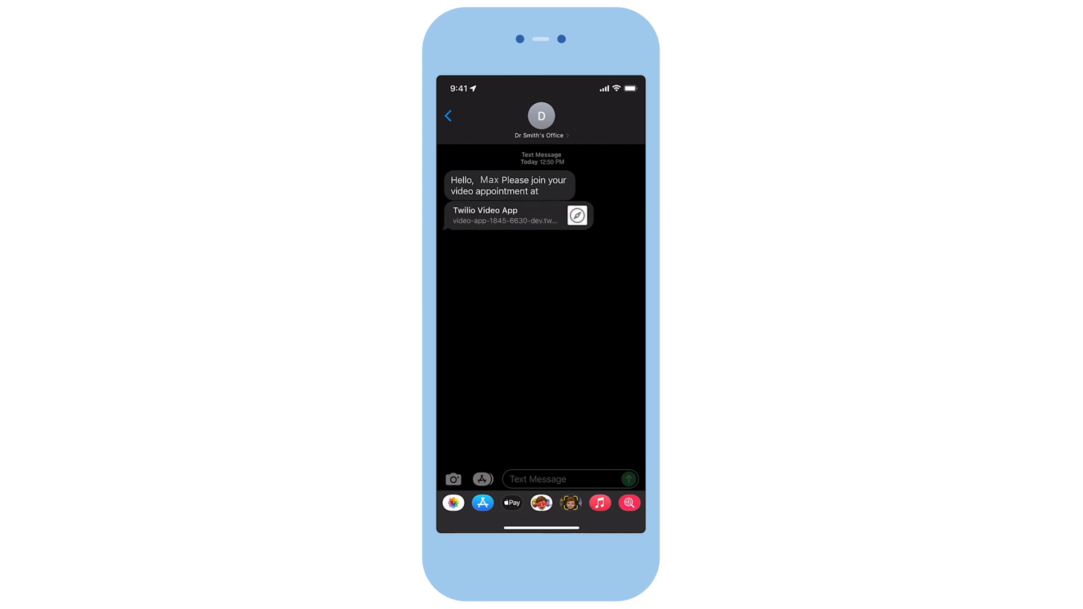
left_click(515, 215)
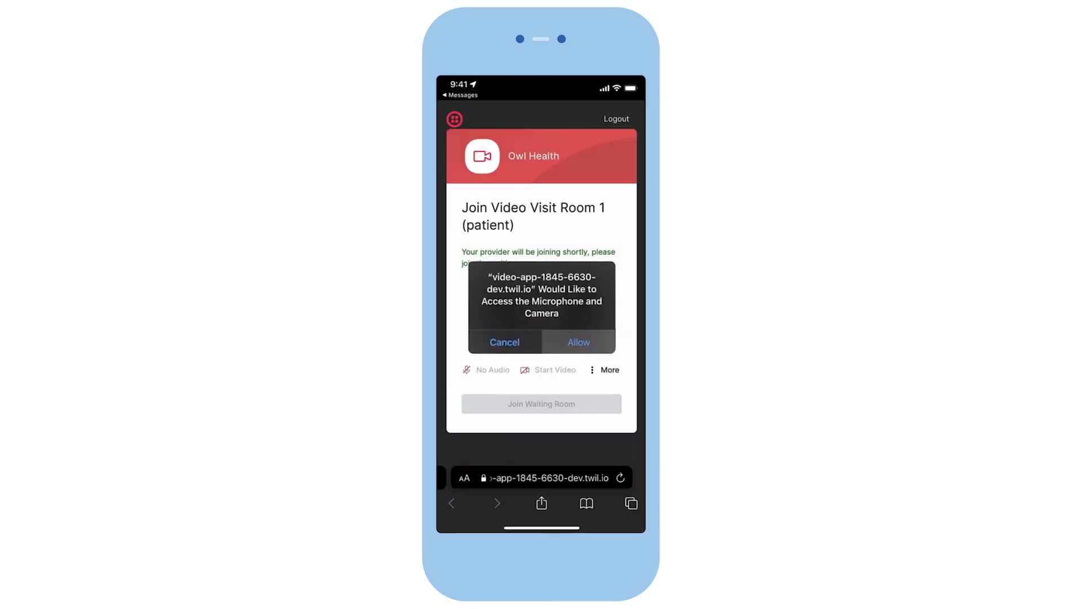
Allow camera and microphone, toggle the camera off and on, and join Room 1's waiting room.
left_click(578, 343)
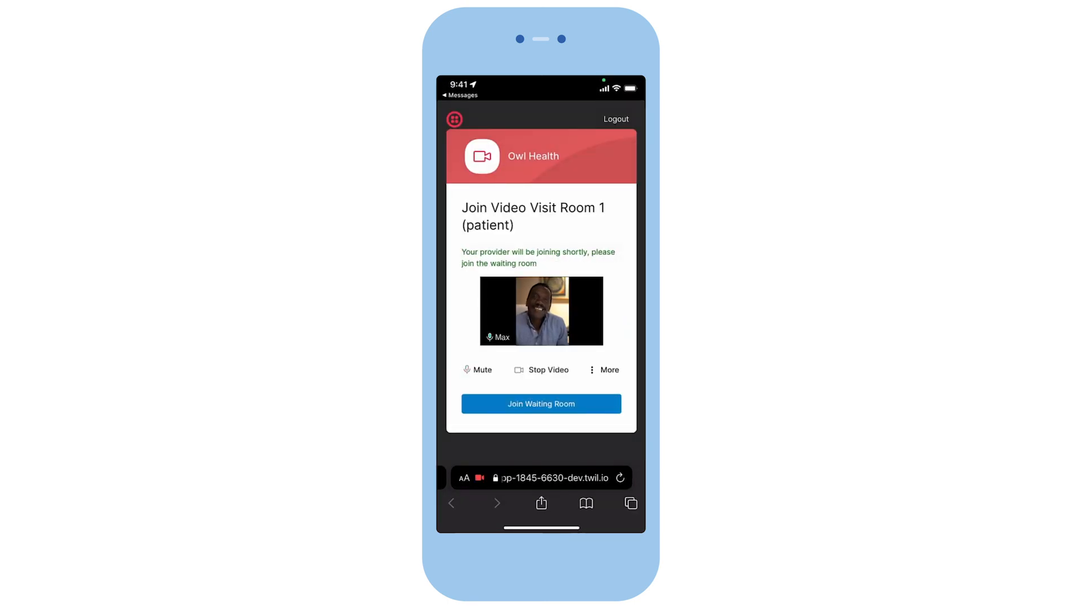
left_click(542, 370)
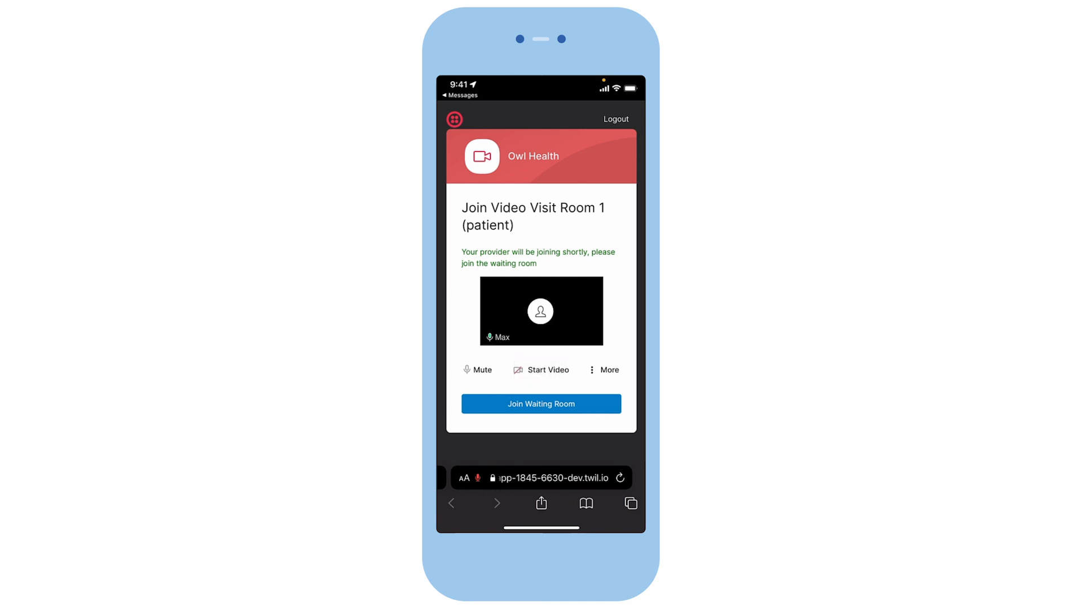
left_click(542, 369)
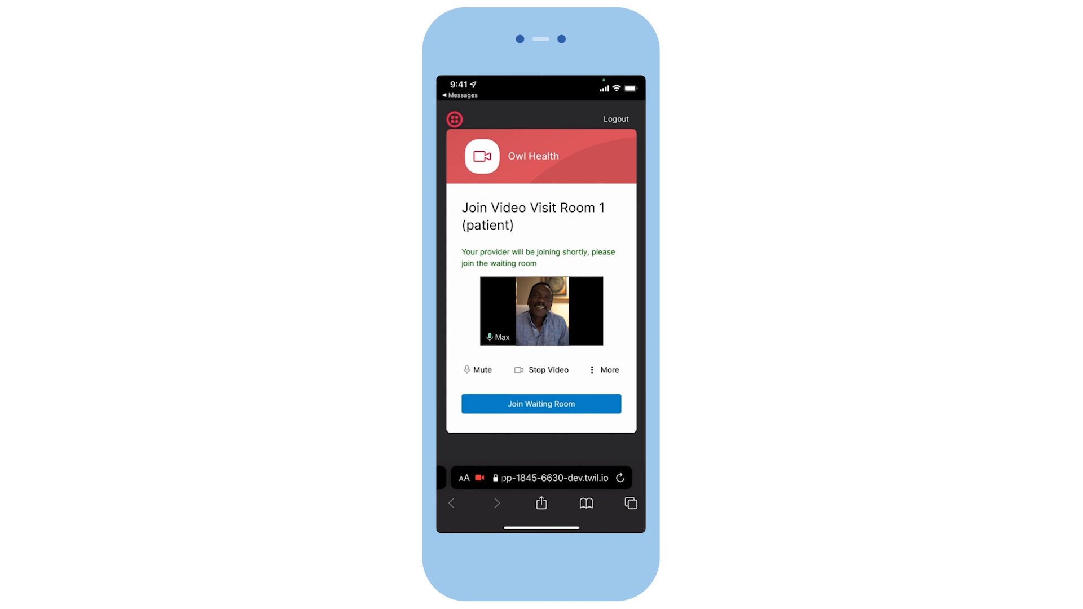
left_click(541, 403)
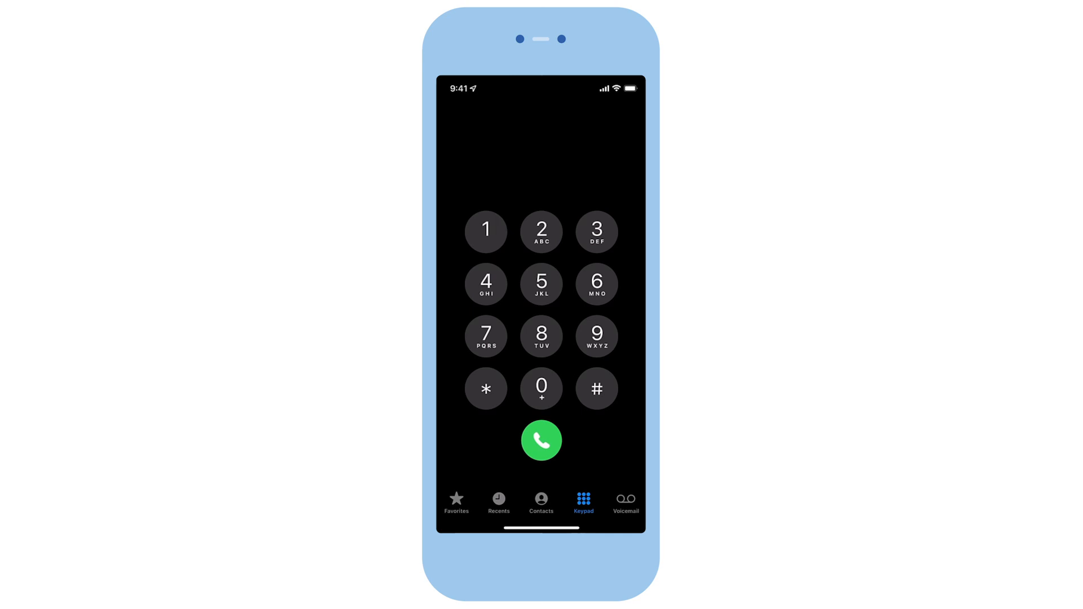
left_click(485, 283)
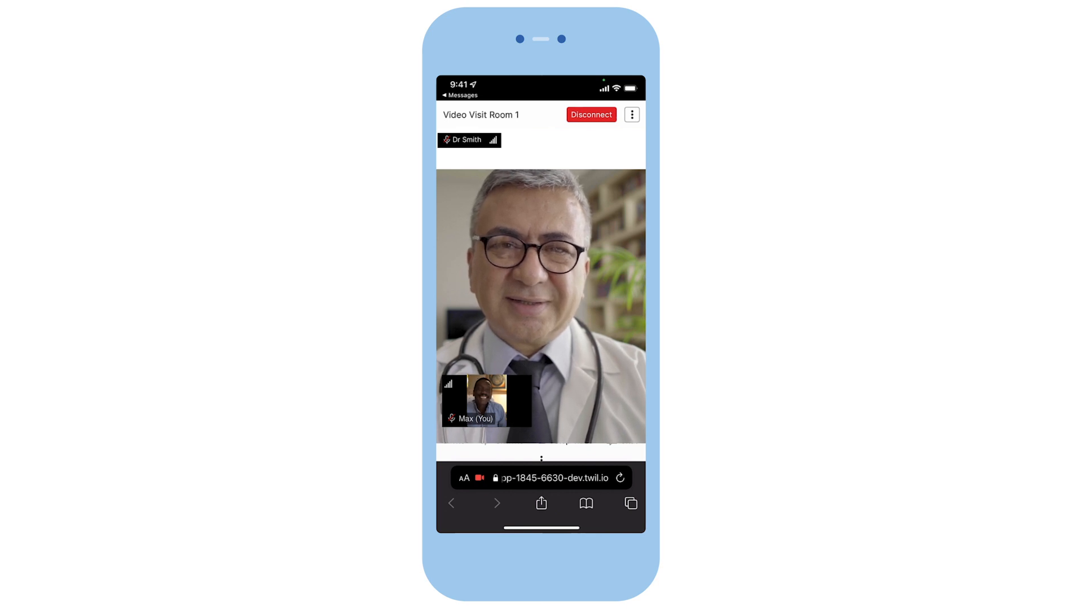
left_click(454, 441)
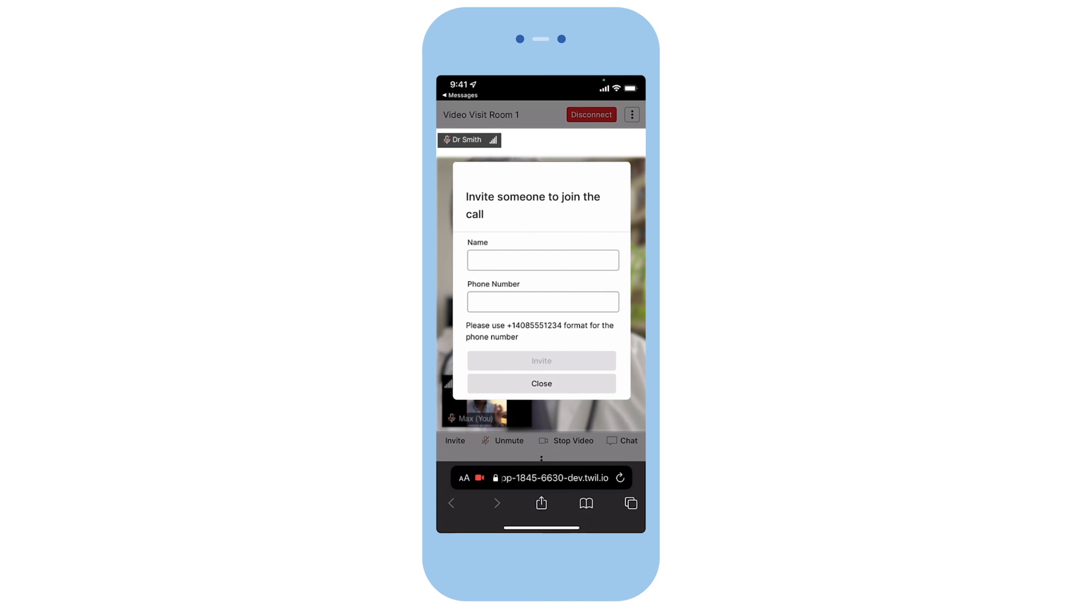
left_click(541, 261)
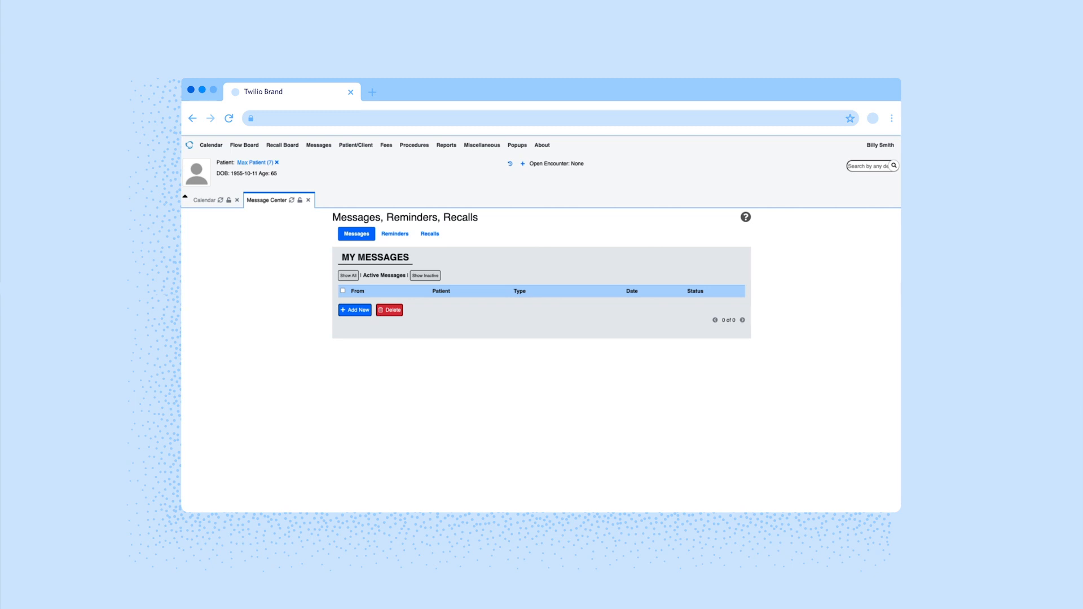
mouse_move(291, 301)
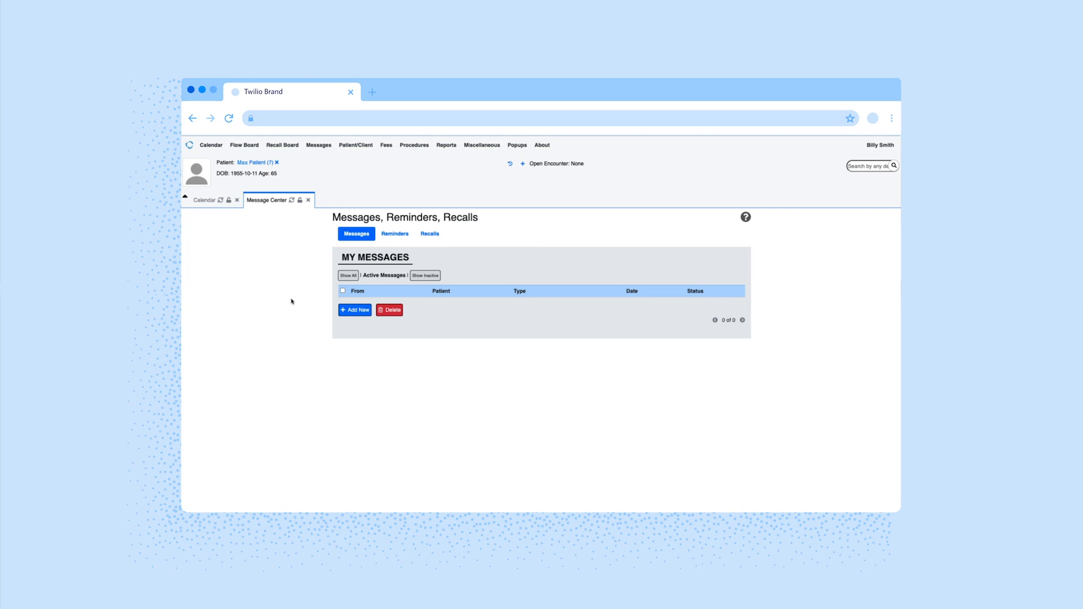
Open Max Patient's dashboard from the 13:00 appointment on the Friday calendar.
left_click(204, 200)
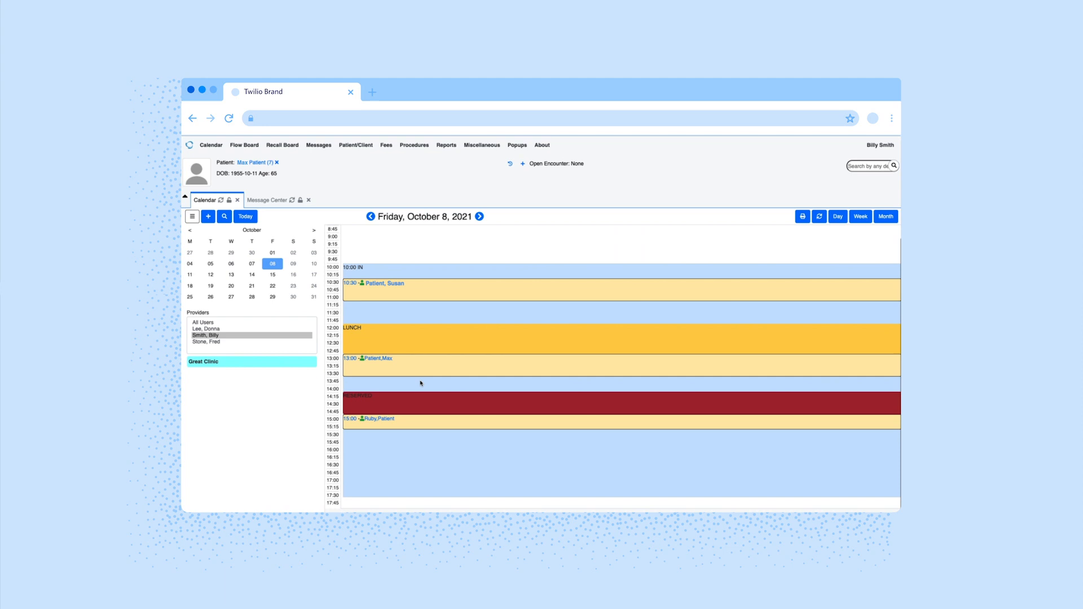
mouse_move(373, 358)
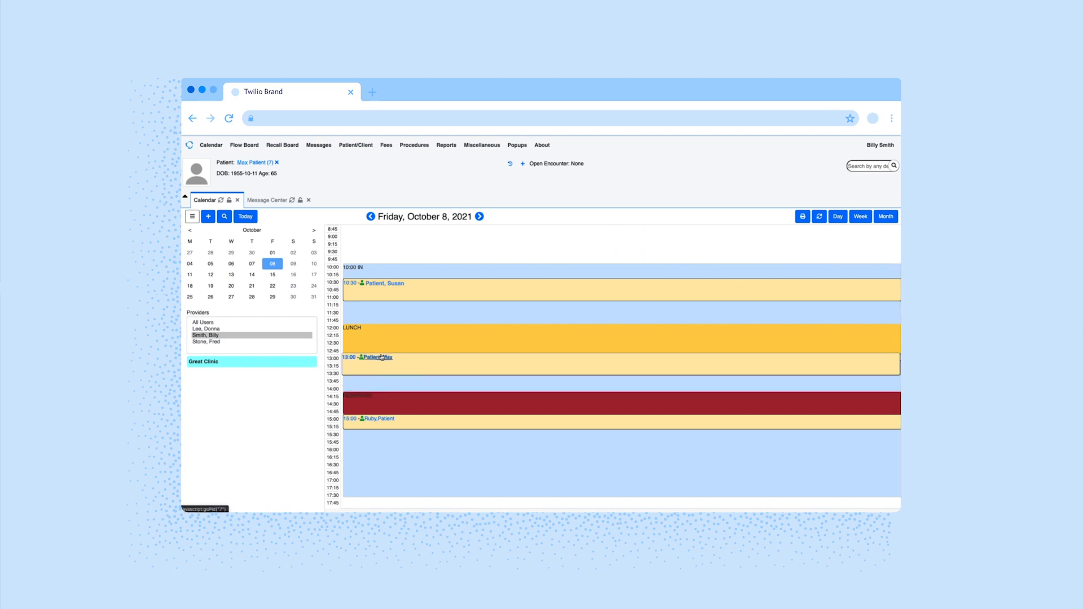
left_click(373, 358)
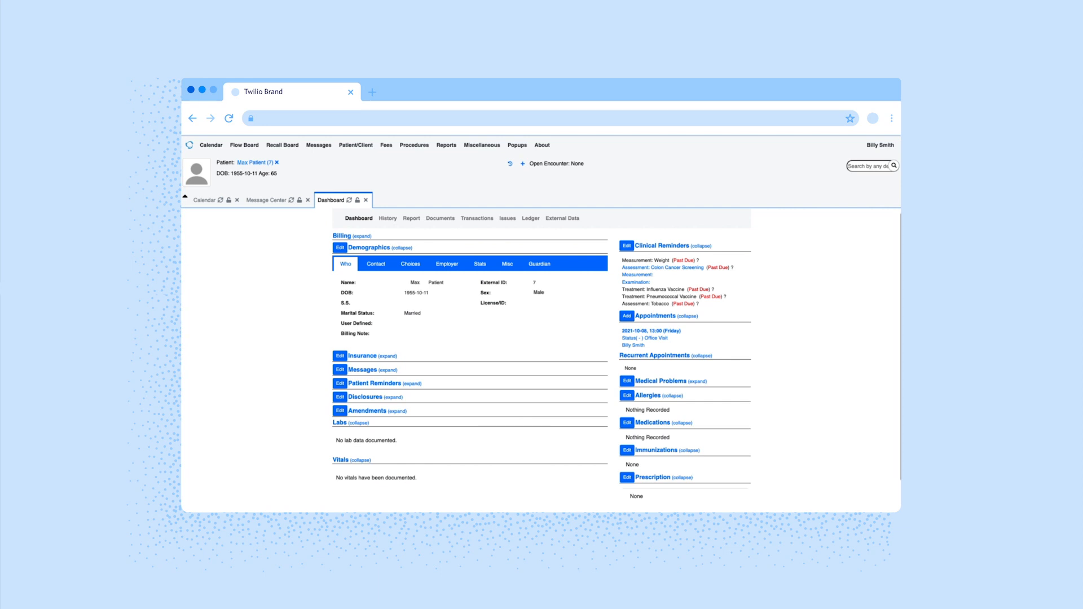
mouse_move(646, 339)
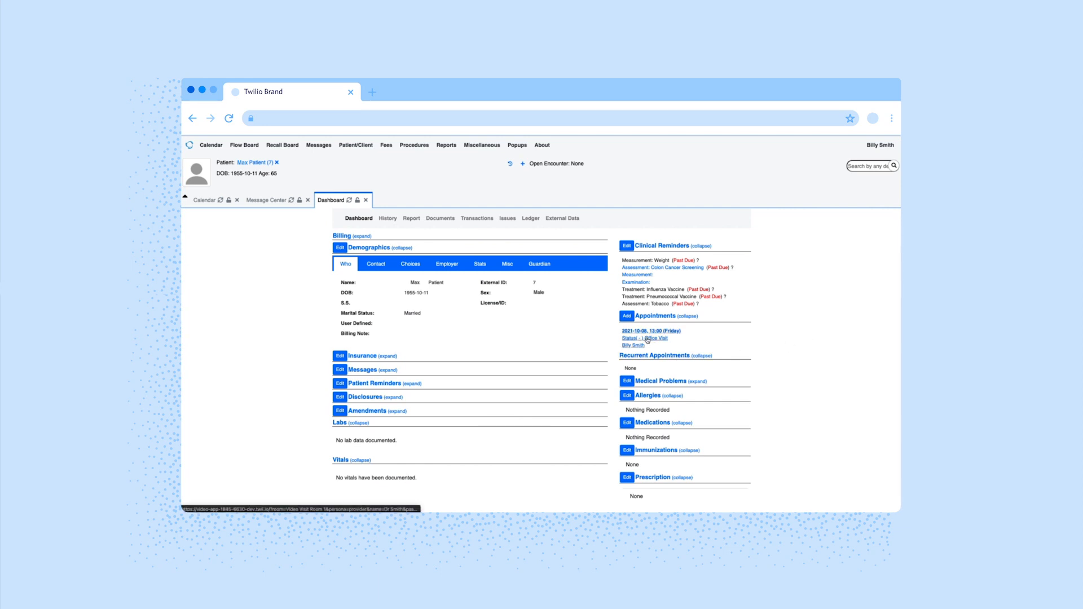
Launch the visit from Max's appointment, mute the microphone, and join Video Visit Room 1.
left_click(655, 337)
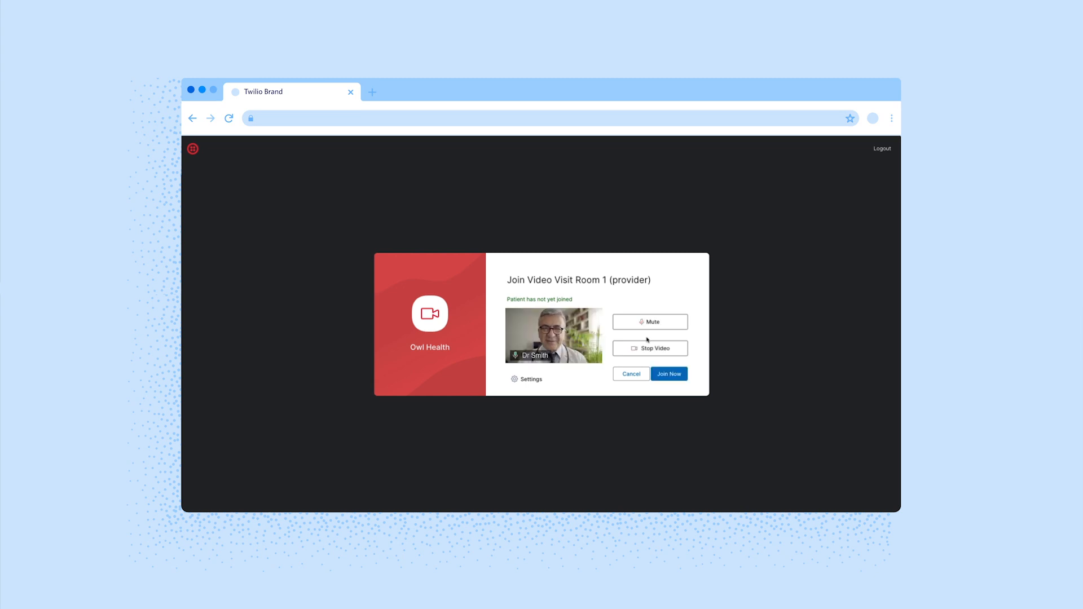
left_click(648, 322)
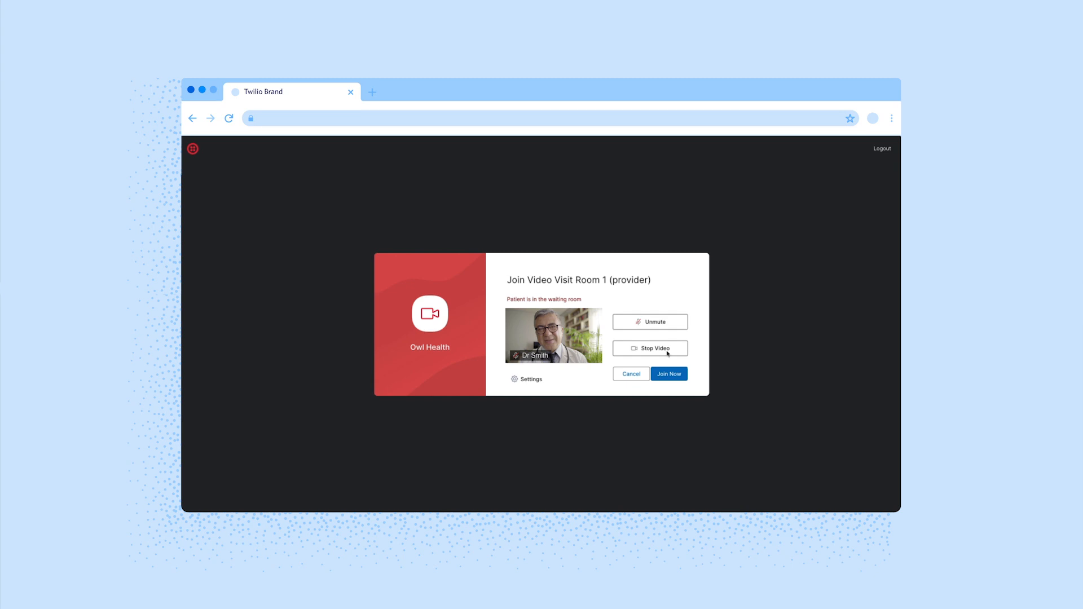
left_click(668, 373)
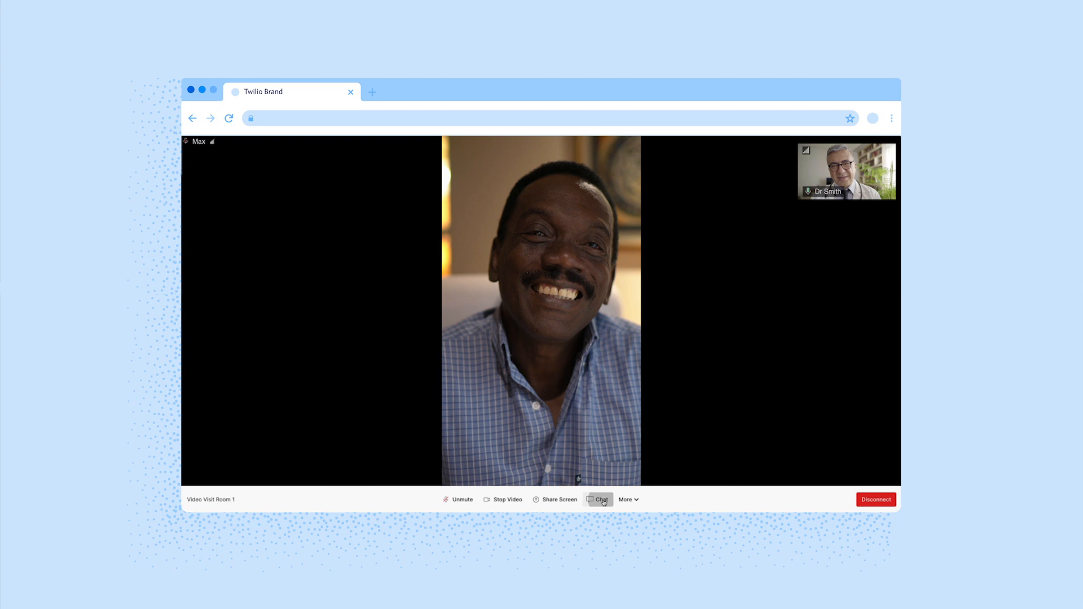
Use the call toolbar during the visit with Max, then disconnect from Video Visit Room 1.
left_click(597, 499)
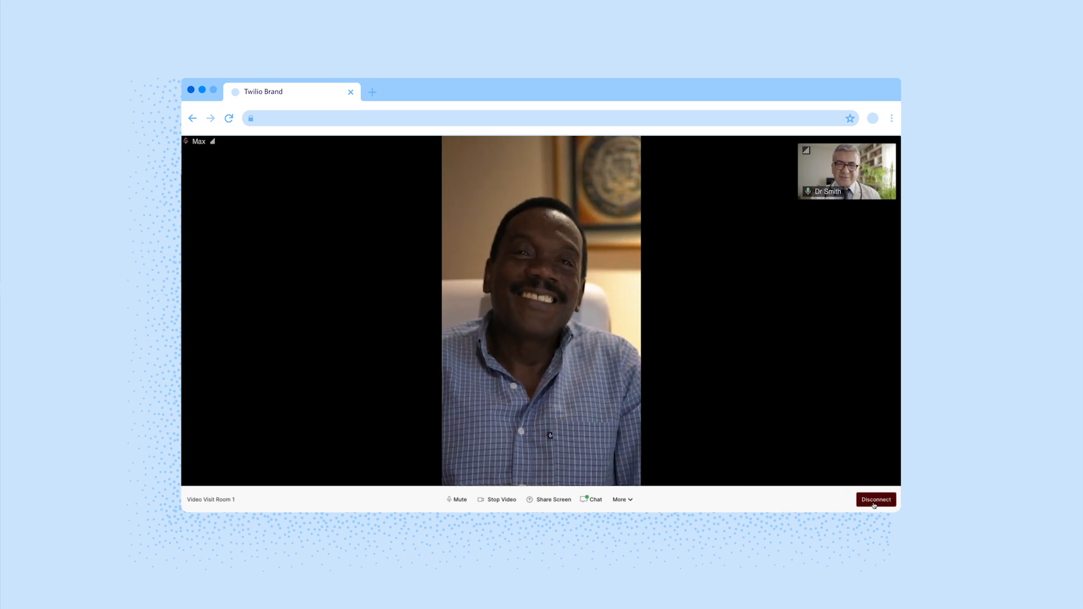
left_click(875, 500)
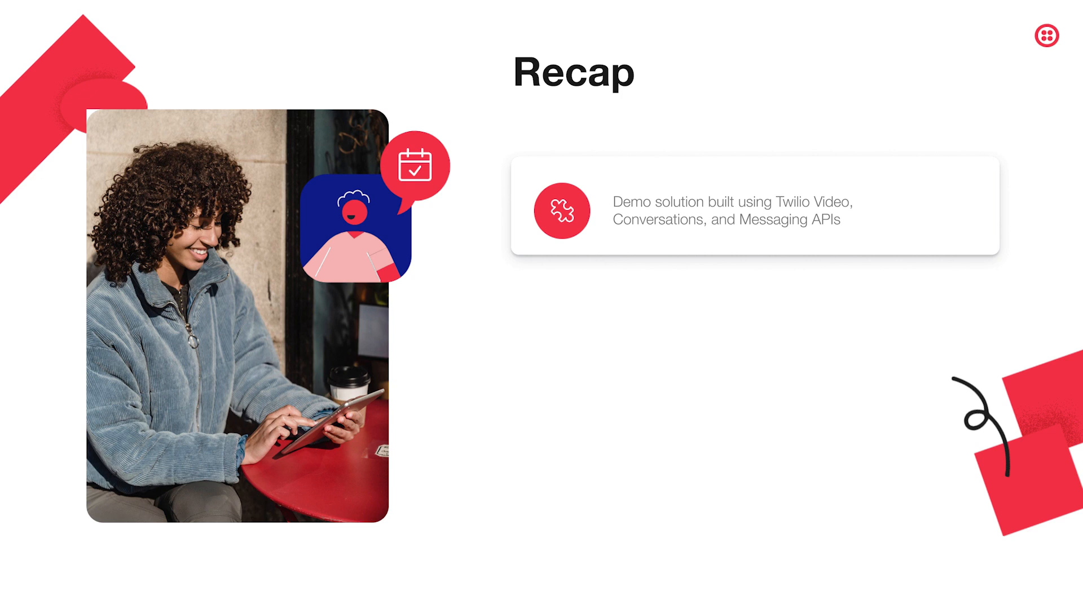